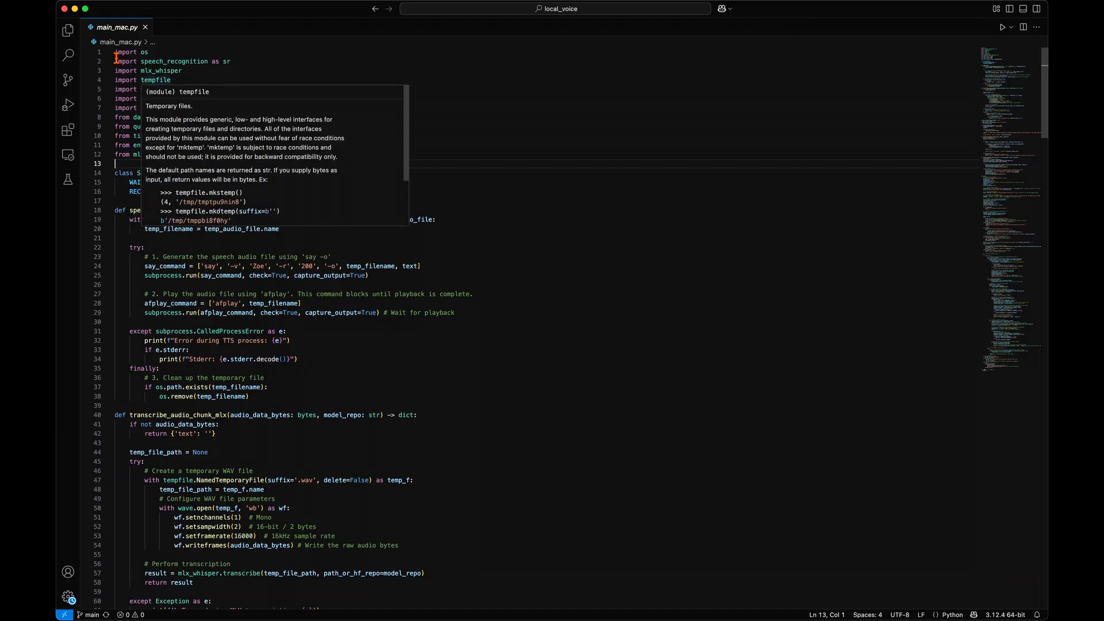
- Select all of the main_mac.py voice assistant code to copy it
key(cmd+a)
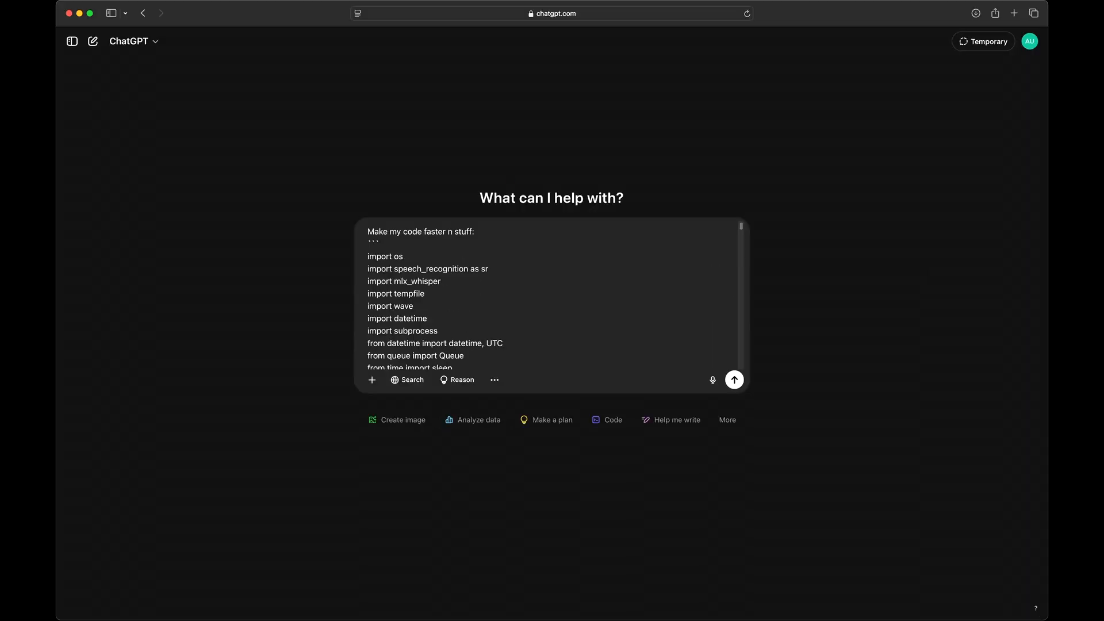
- Send the pasted code asking to make it faster, and read the optimization list and summary table
click(735, 379)
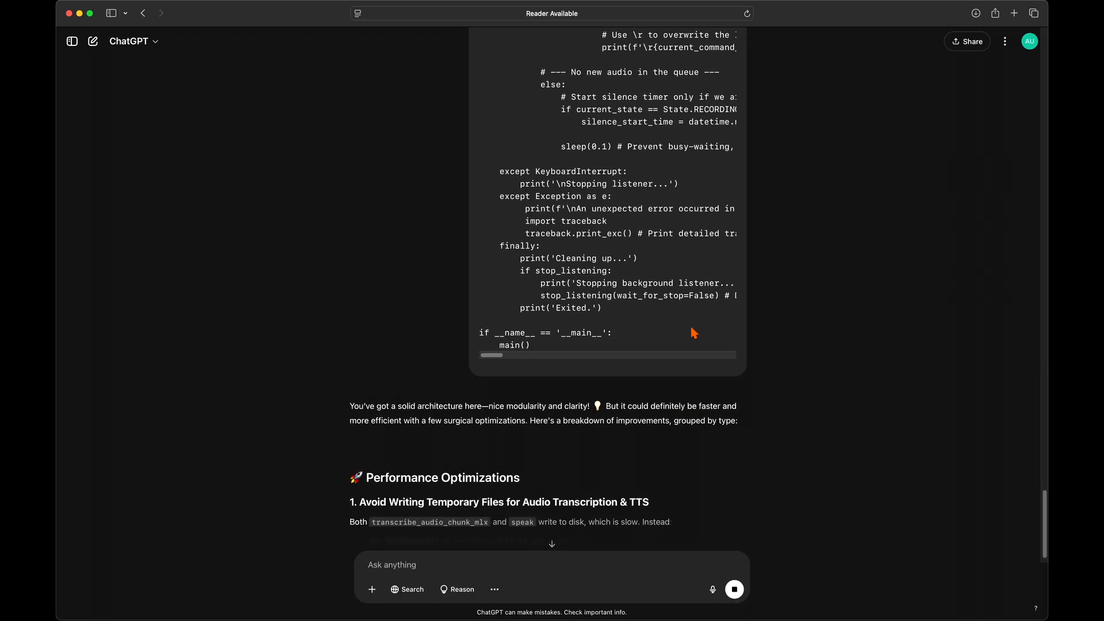
scroll(down, 3)
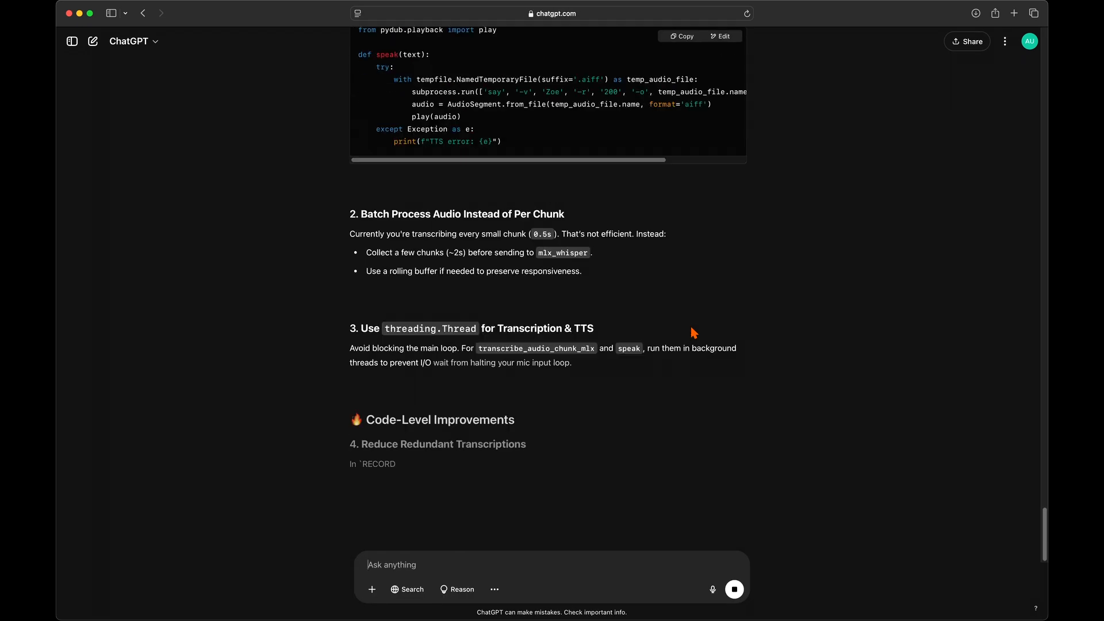
scroll(down, 3)
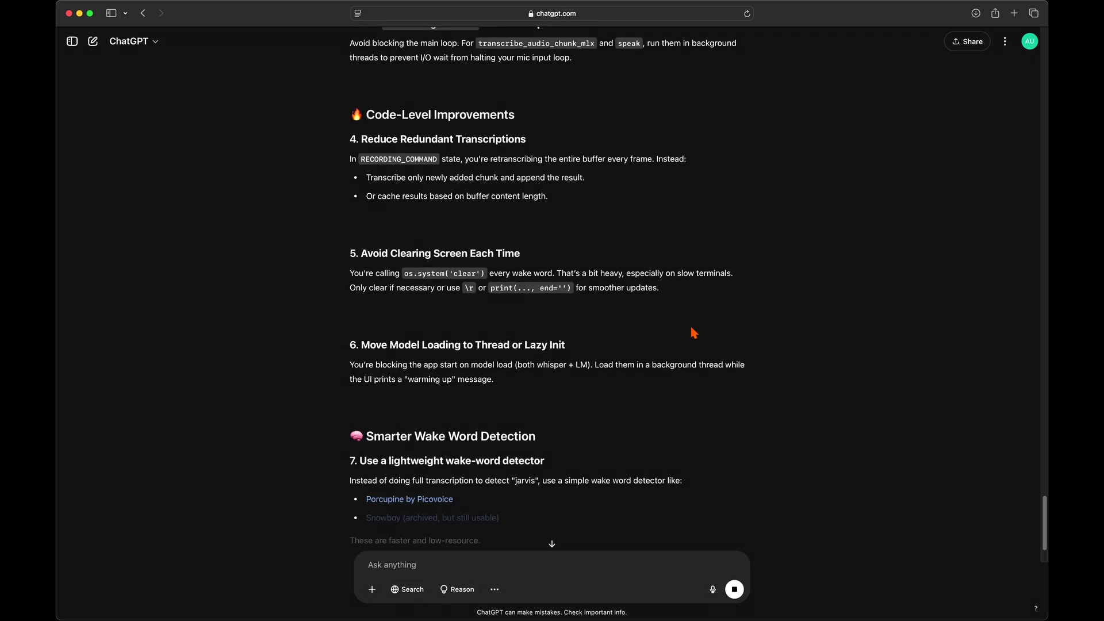
scroll(down, 3)
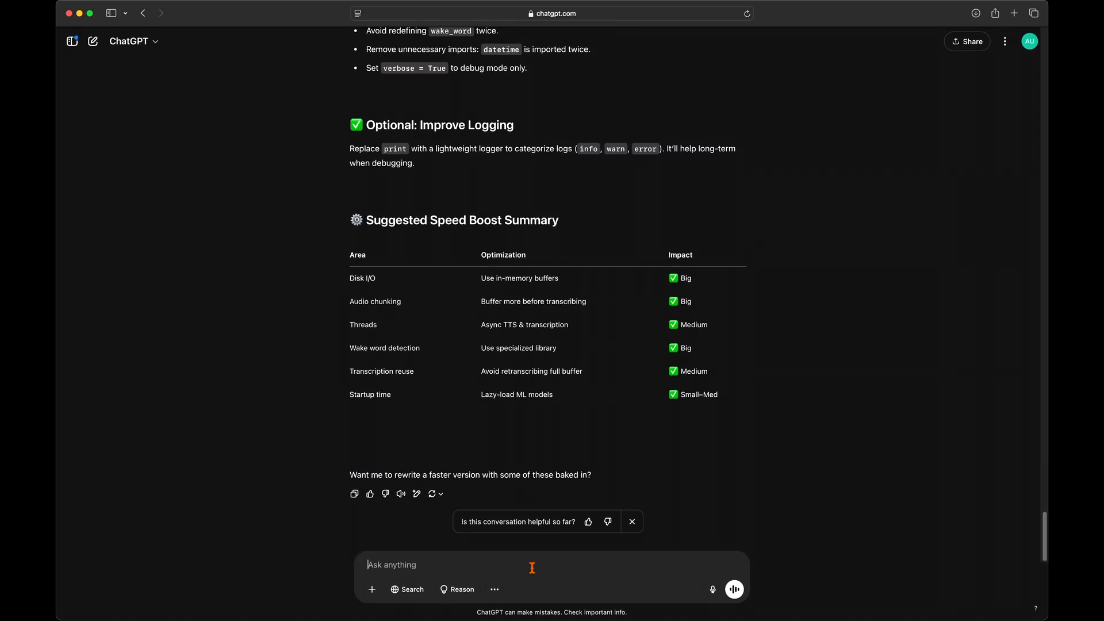
- Ask 'Yeah make it like super fast n stuff' and review the rewritten threaded assistant code
text(Yeah make it like su)
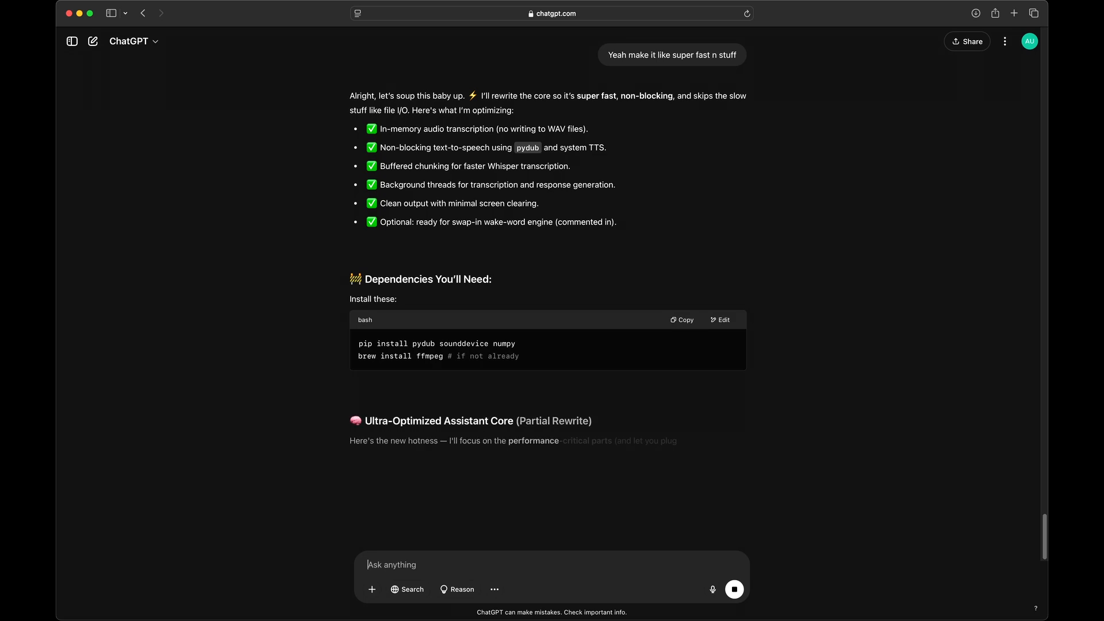
scroll(down, 3)
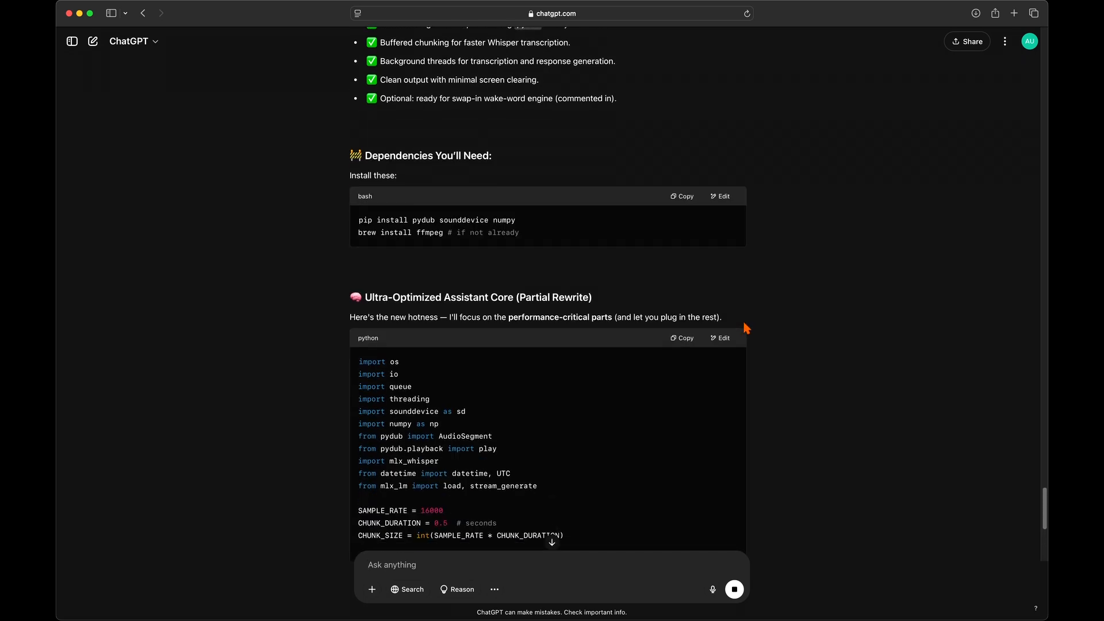
scroll(down, 3)
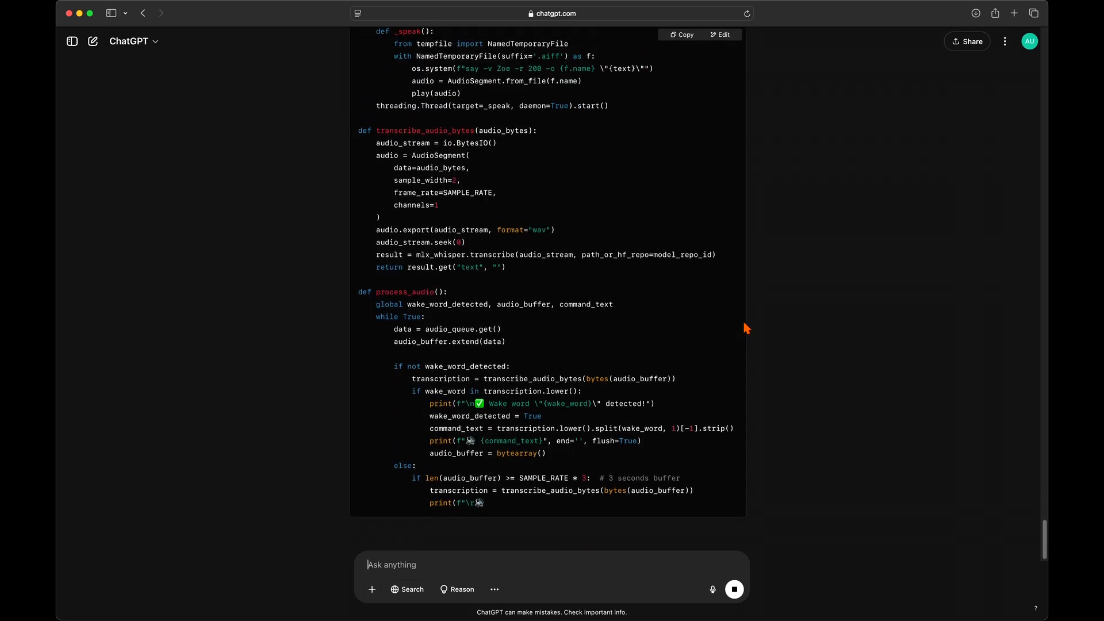
scroll(down, 3)
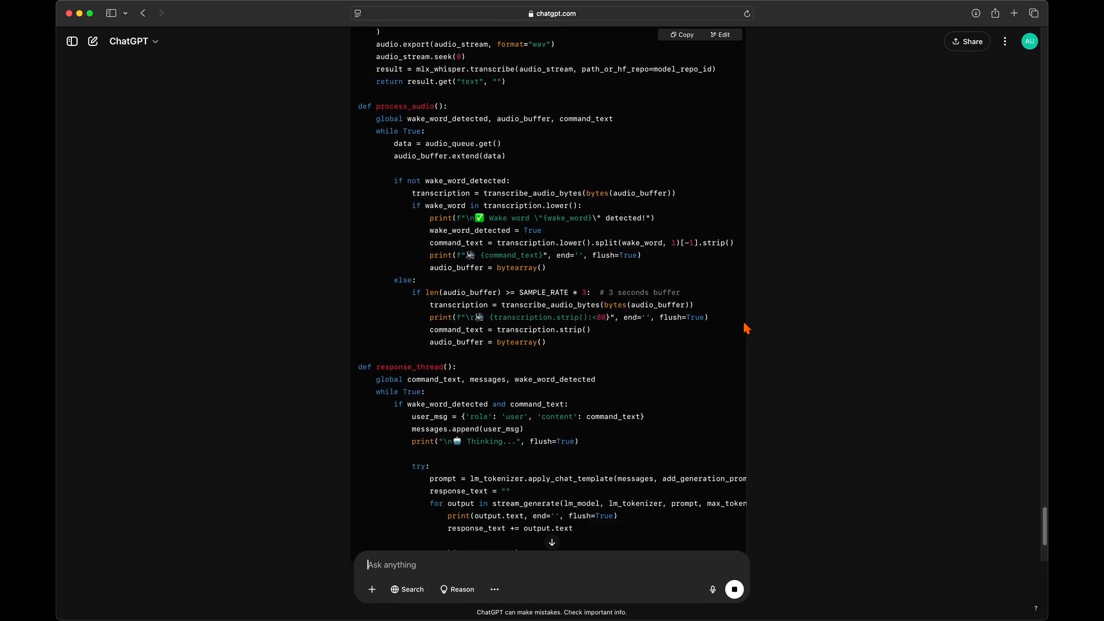
scroll(down, 3)
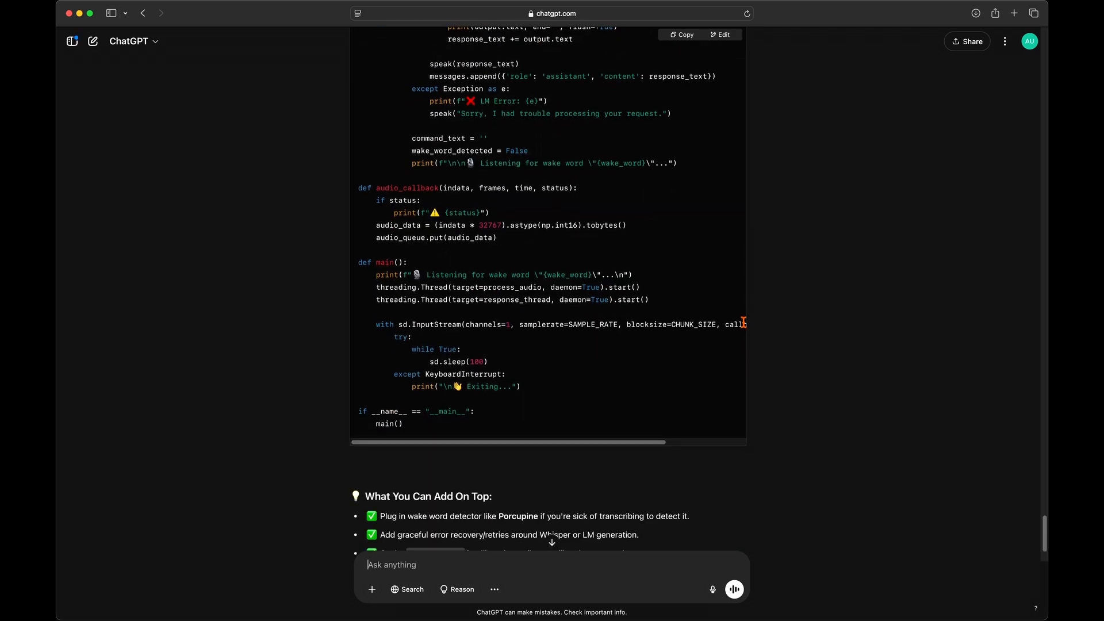